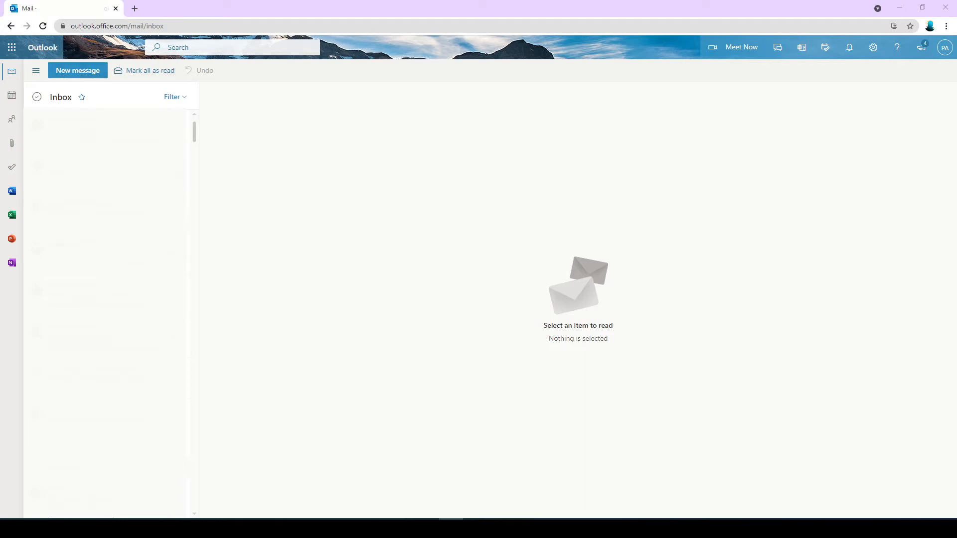
mouse_move(305, 10)
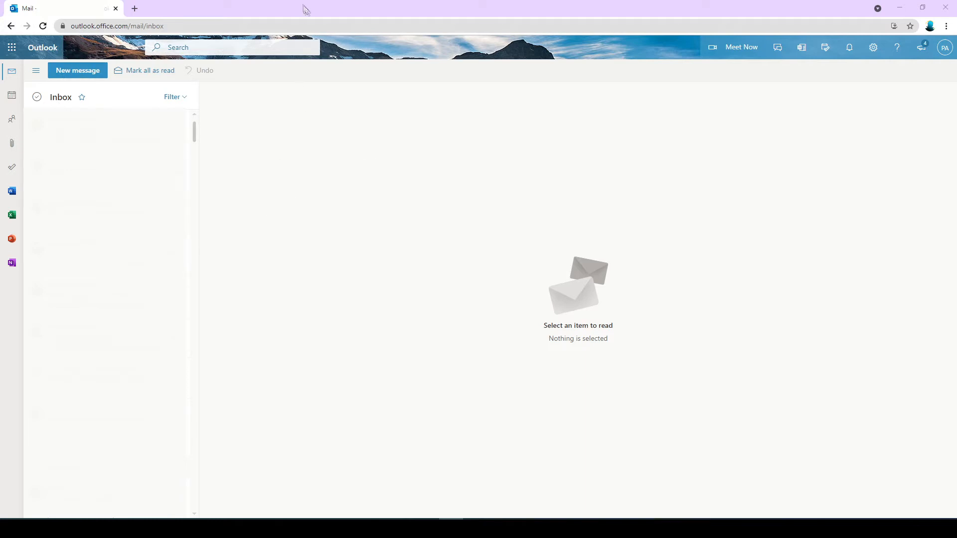
mouse_move(322, 281)
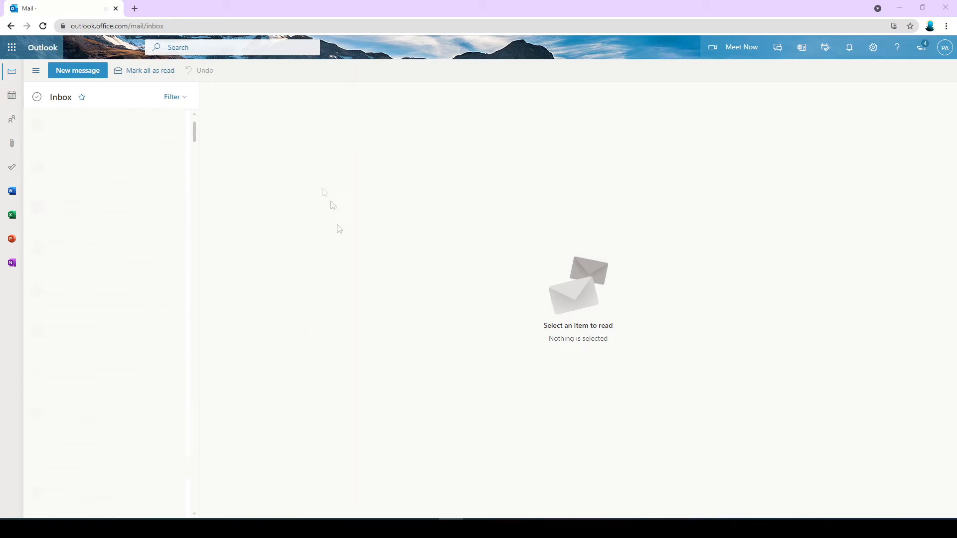
mouse_move(35, 71)
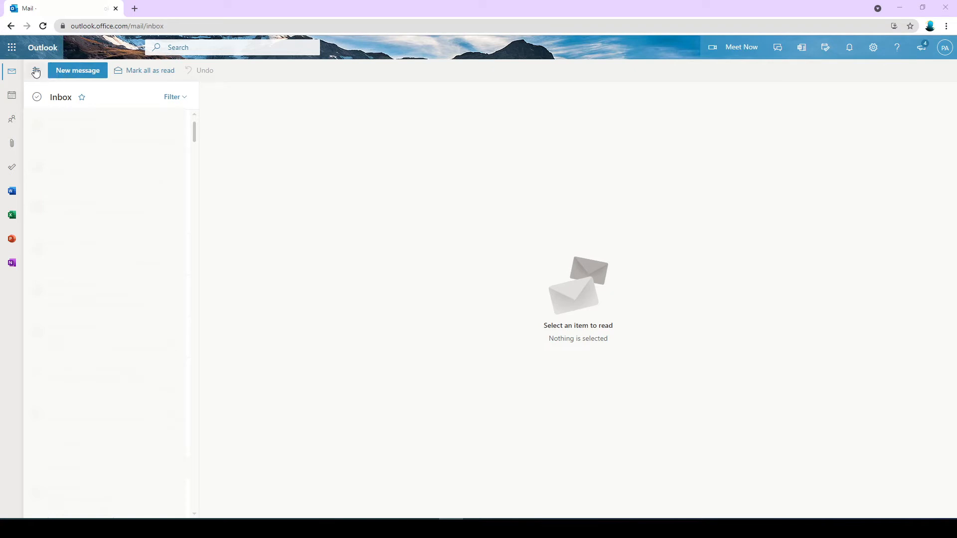
Step: Toggle the folder pane on, off, and back on with the hamburger button
click(35, 70)
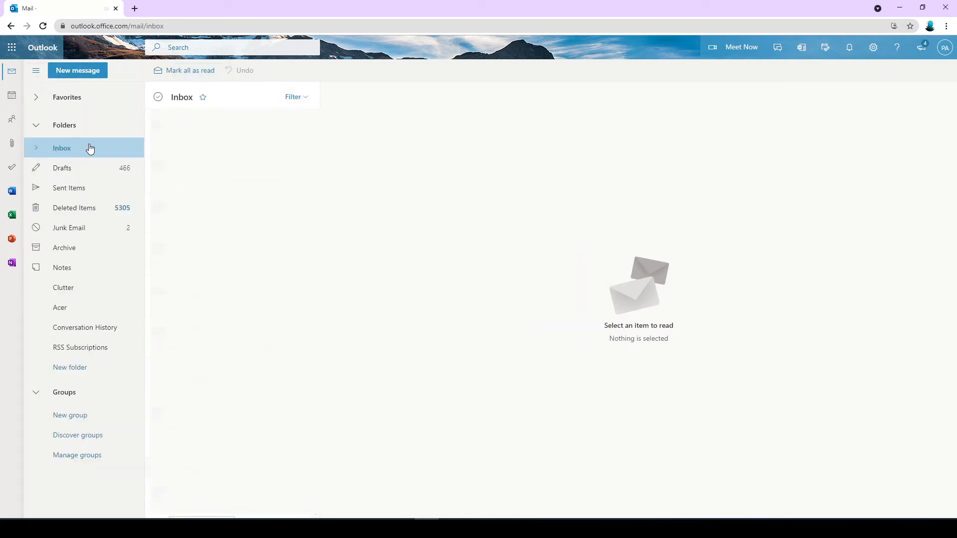
mouse_move(78, 150)
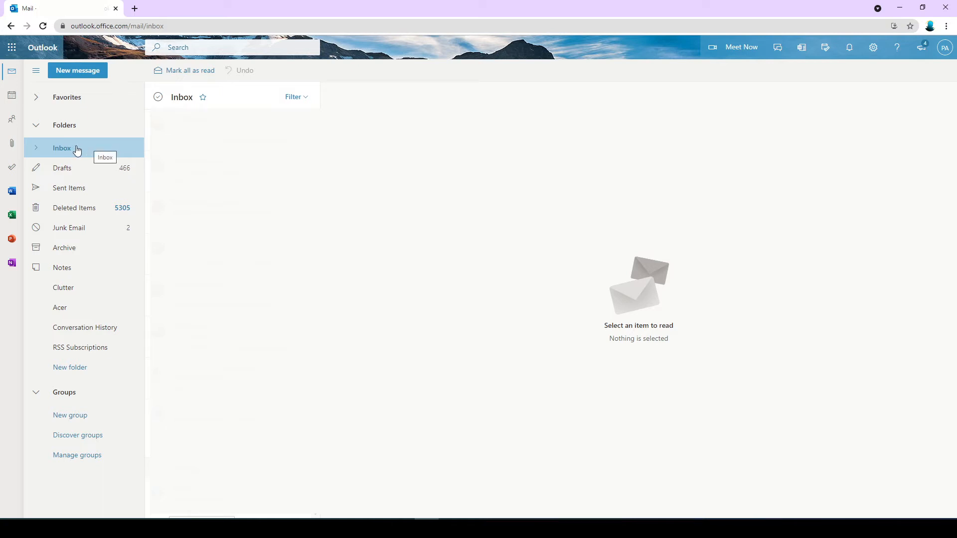
mouse_move(63, 213)
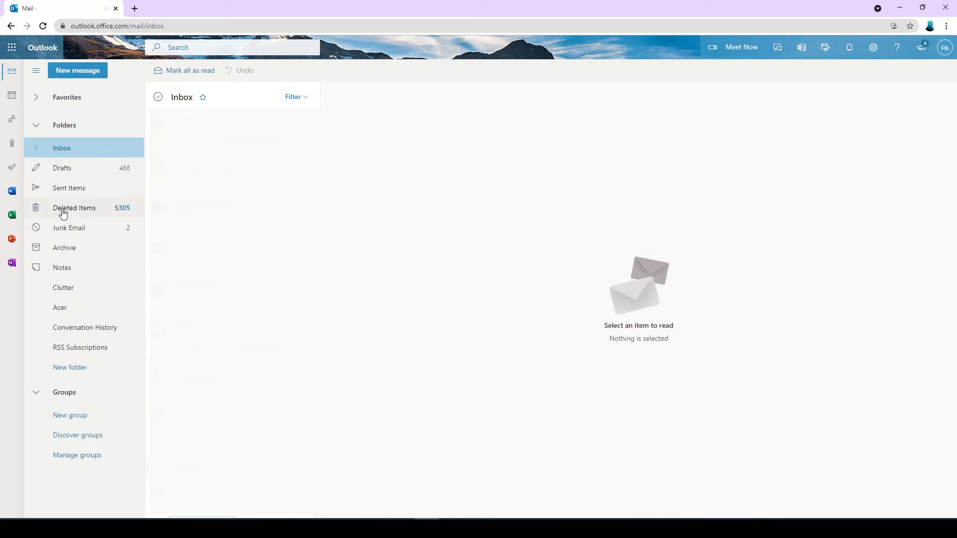
mouse_move(92, 148)
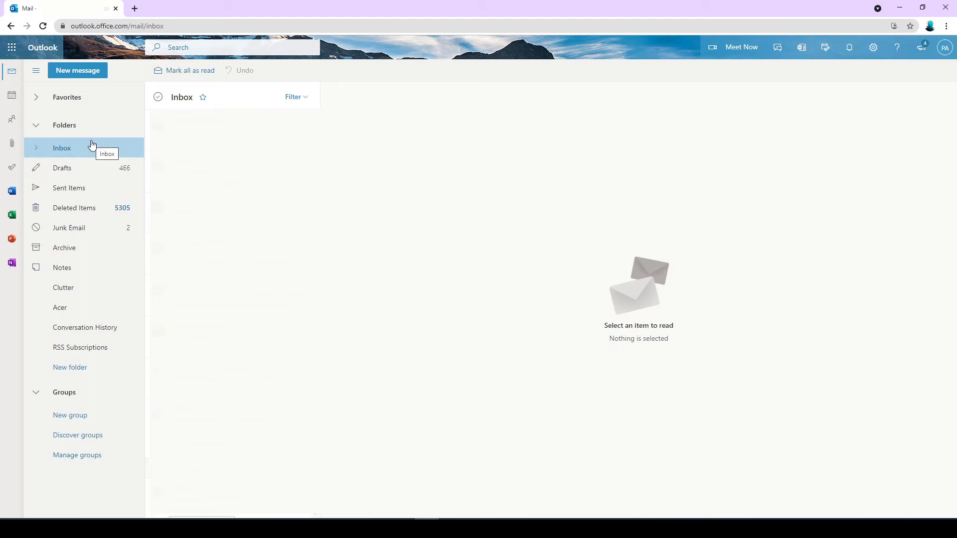
mouse_move(80, 146)
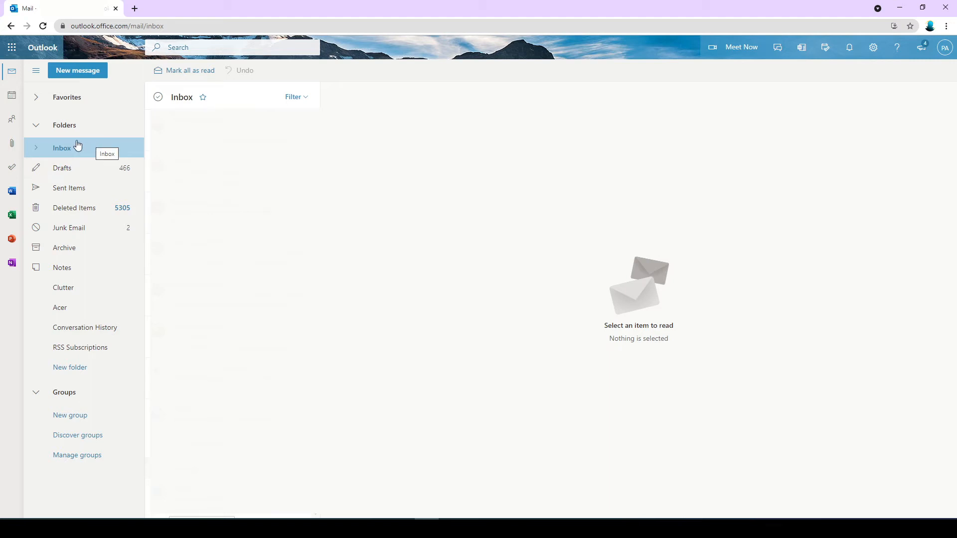
click(35, 70)
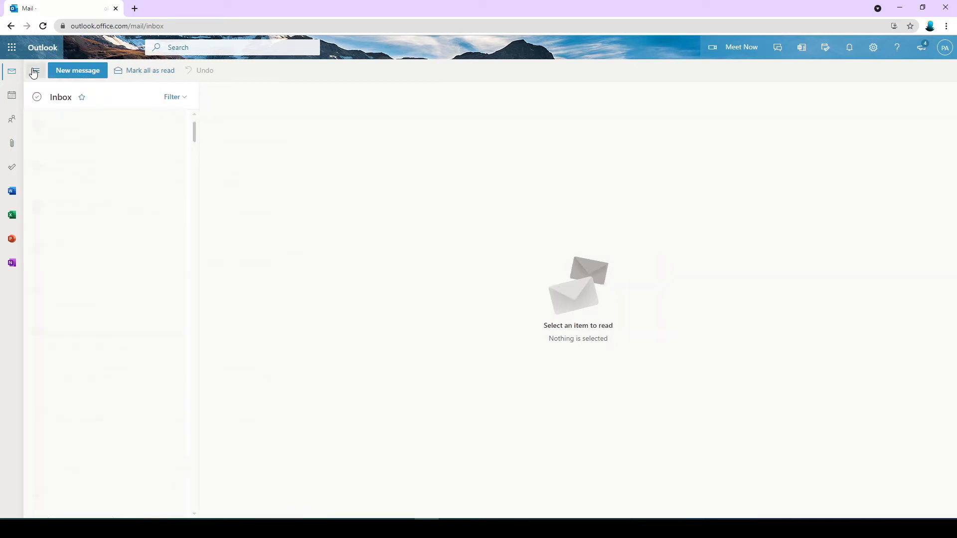
click(34, 72)
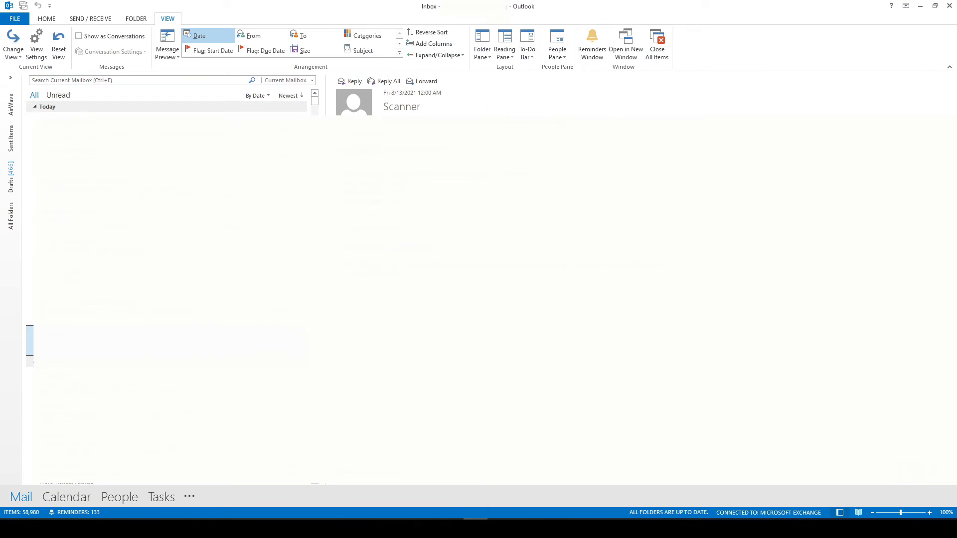
mouse_move(21, 82)
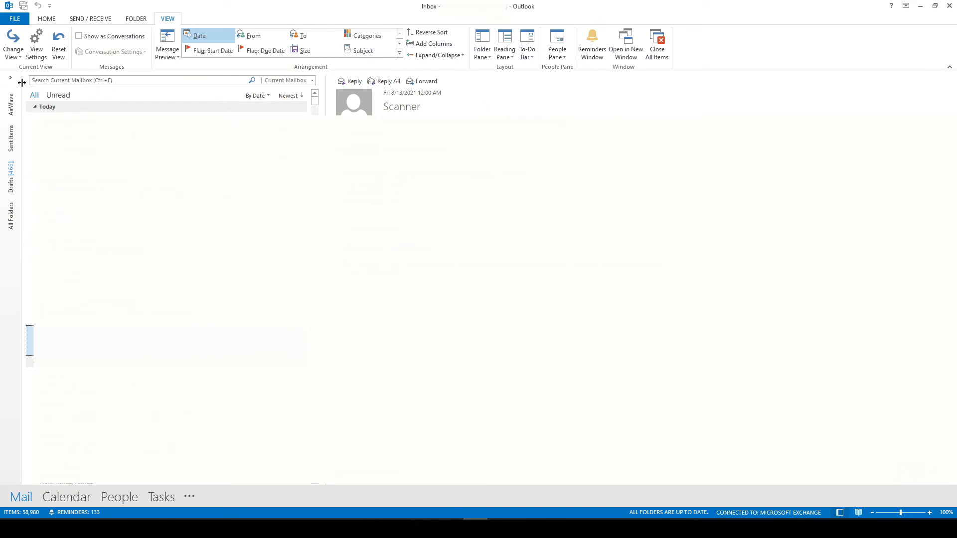
mouse_move(10, 80)
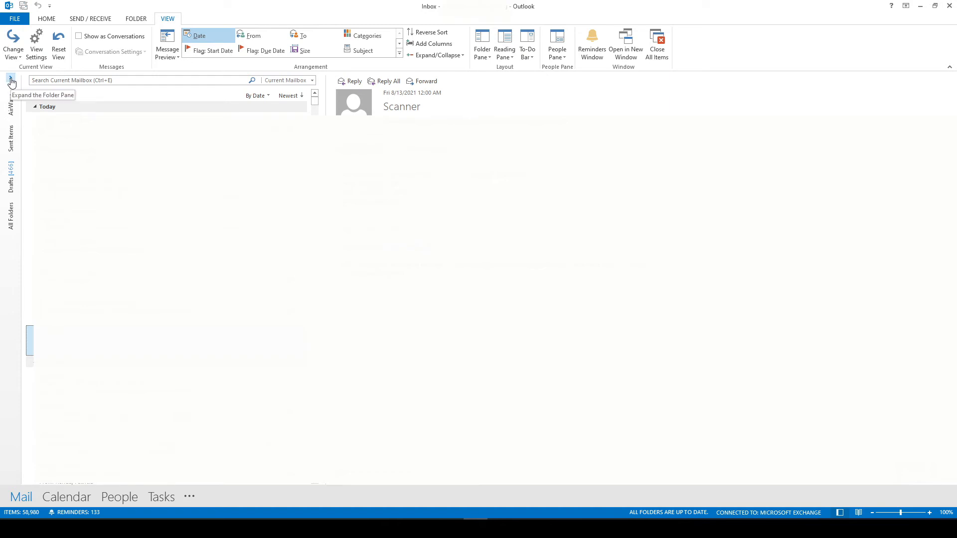
click(10, 81)
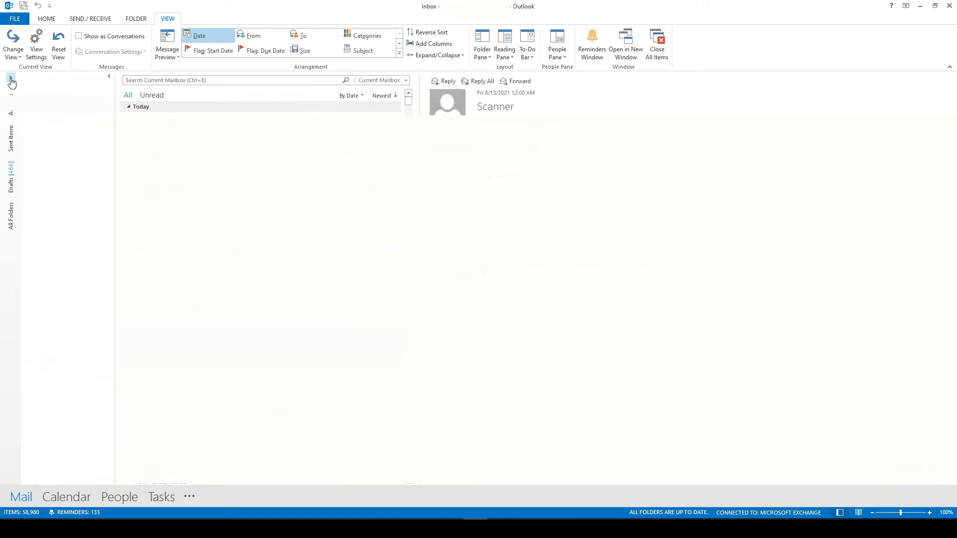
click(10, 82)
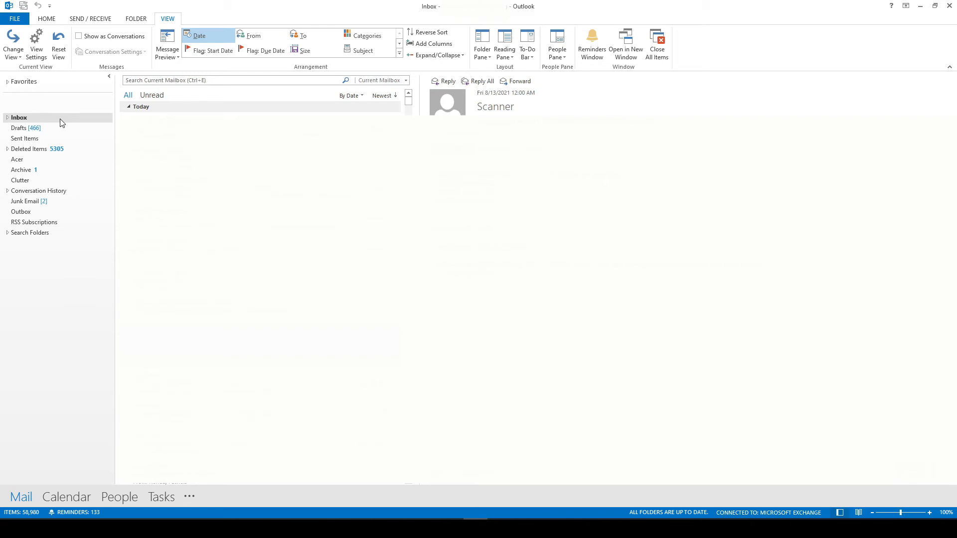
mouse_move(108, 77)
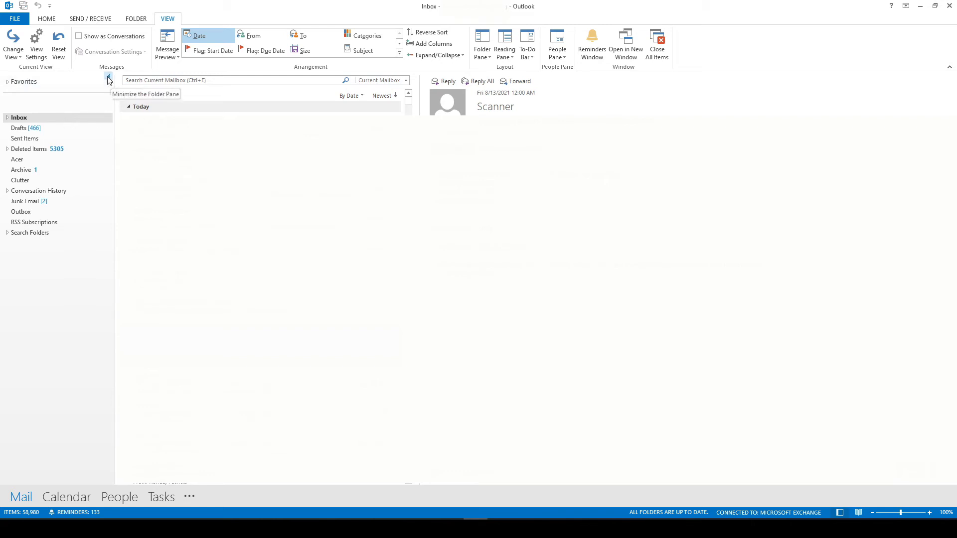
click(109, 80)
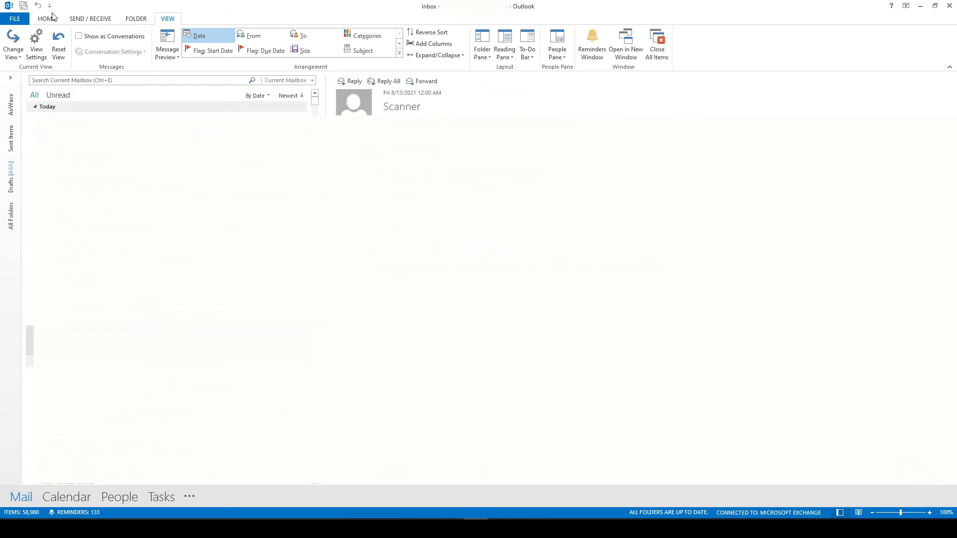
Step: Set Folder Pane to Normal from the View tab, then minimize and re-expand it
click(46, 18)
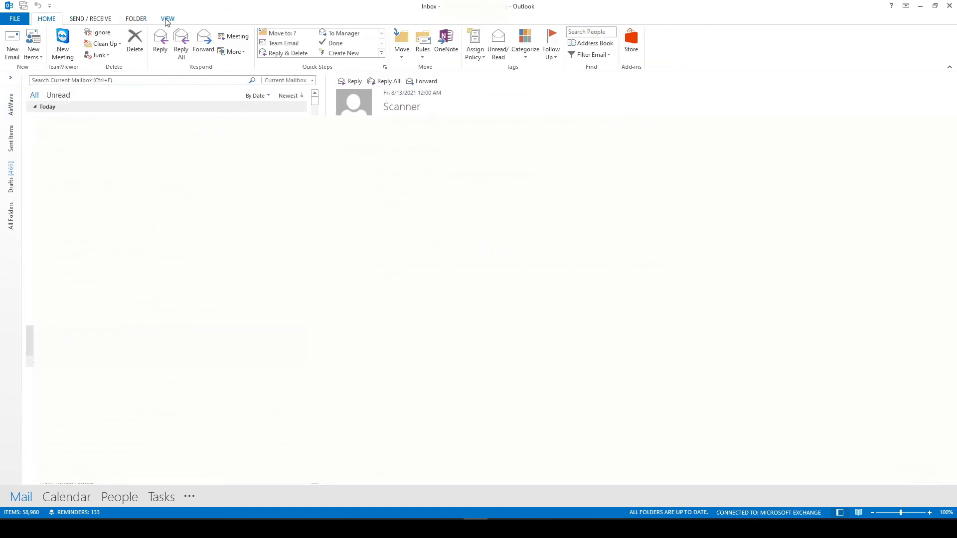
click(167, 18)
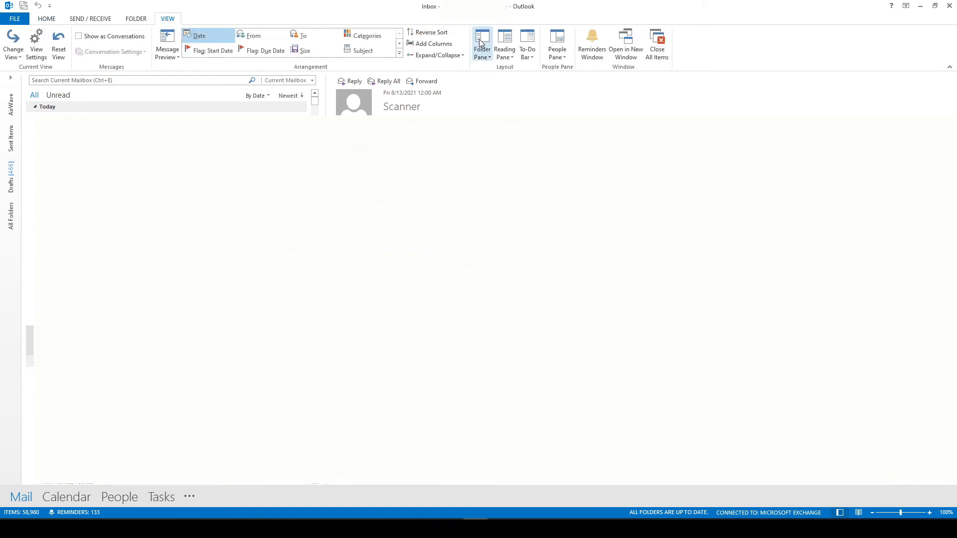
click(482, 44)
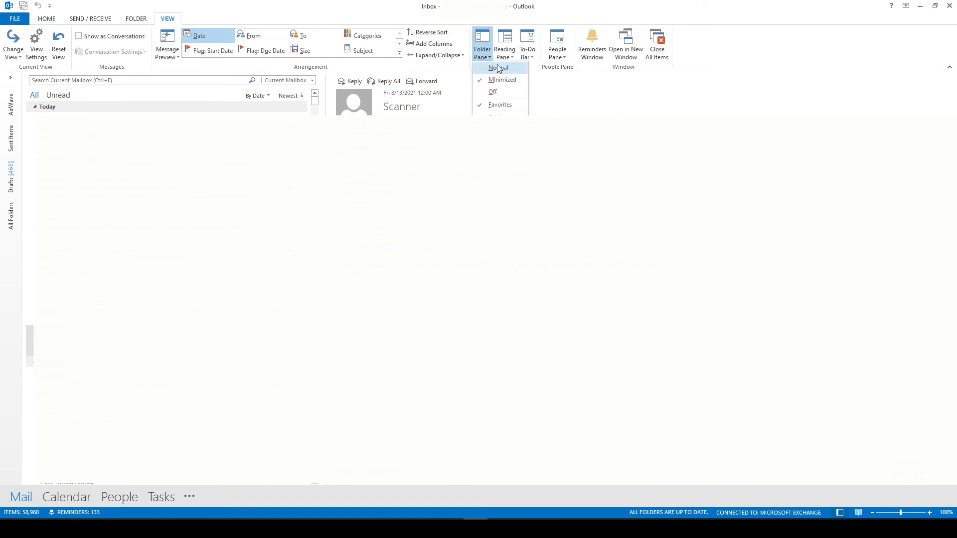
click(499, 68)
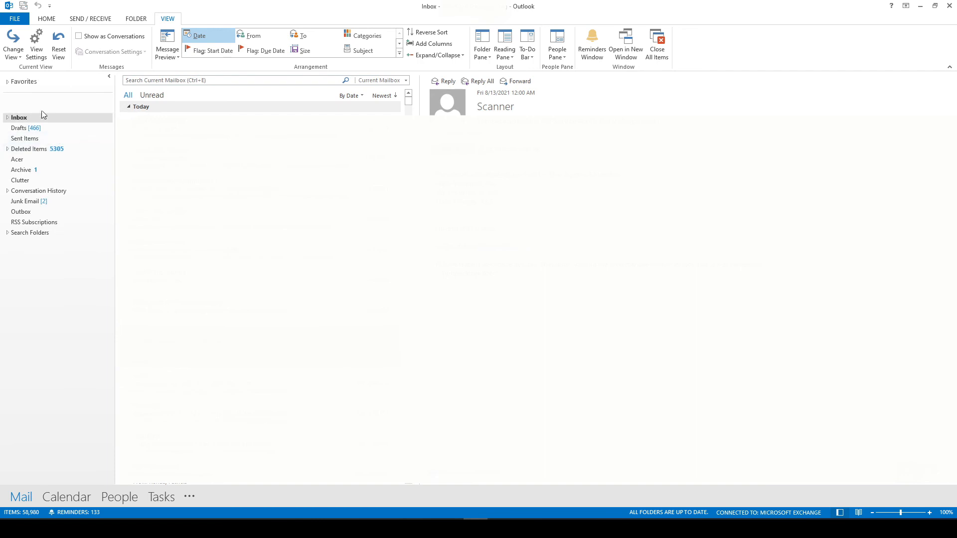
mouse_move(72, 122)
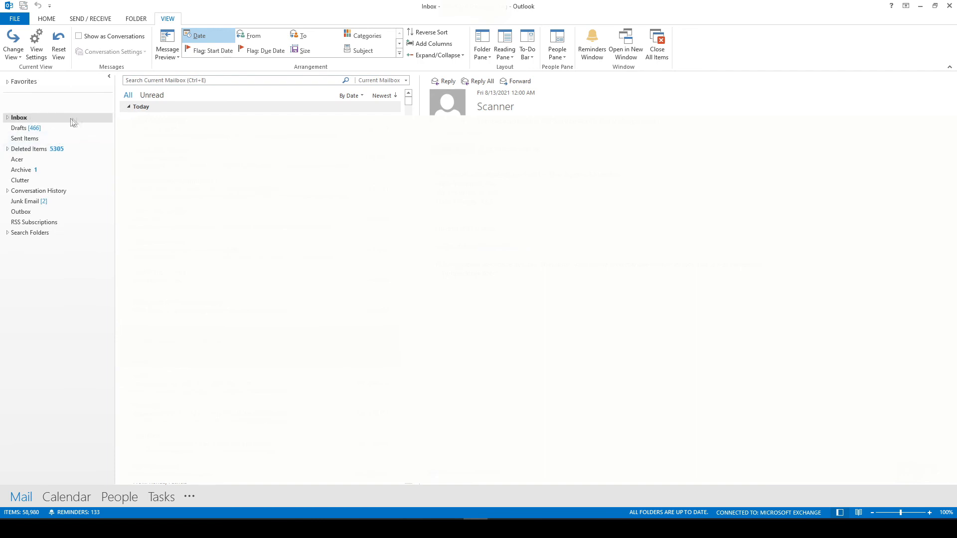
click(109, 76)
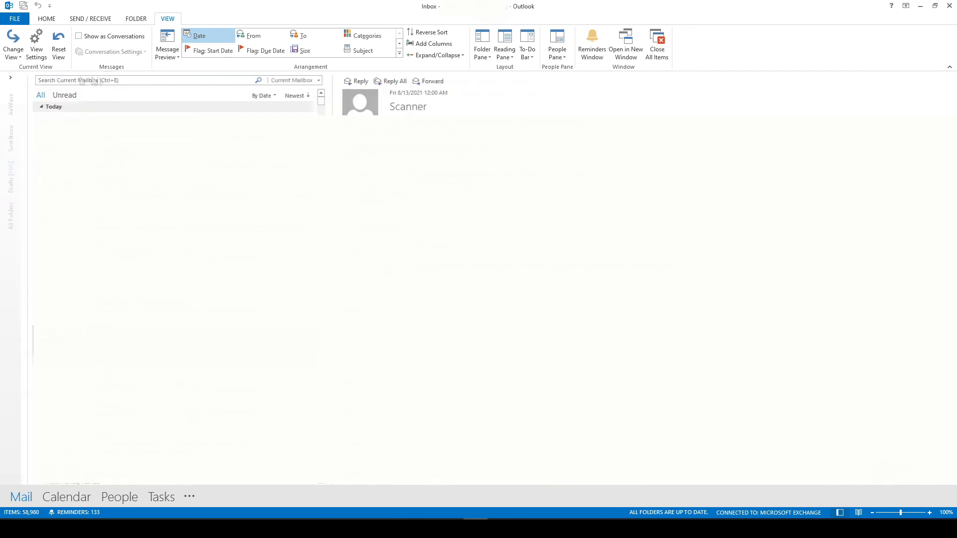
click(10, 78)
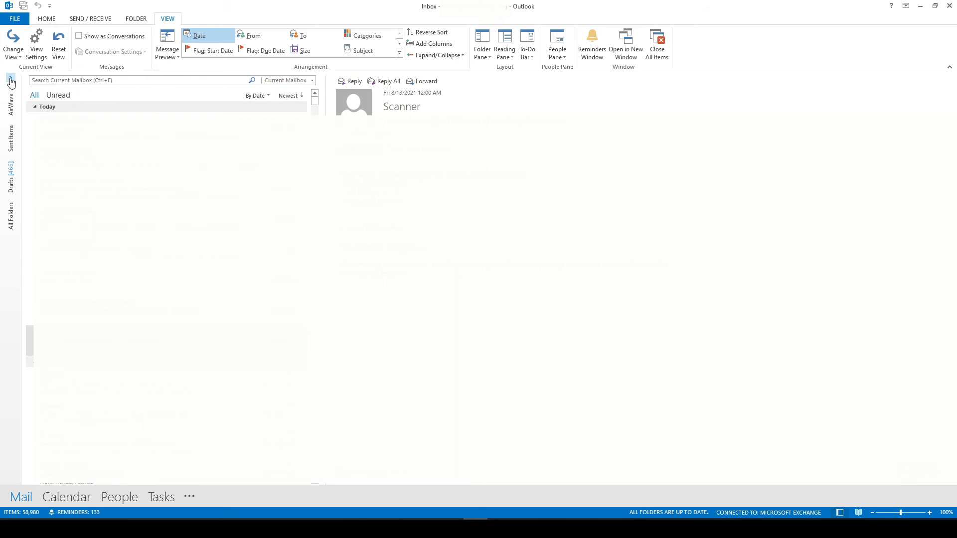